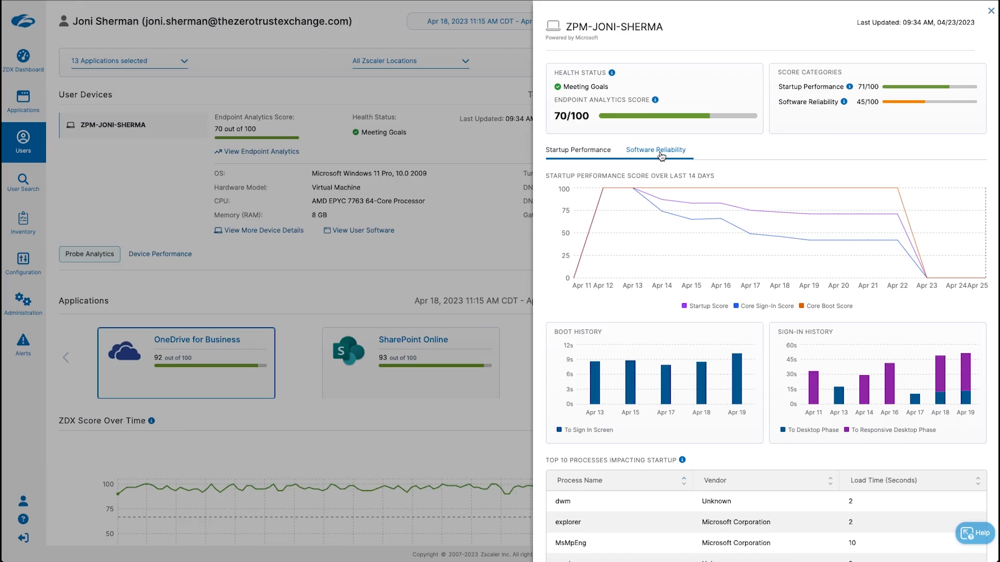
Review the Software Reliability view showing repeated msedge.exe app crashes around Apr 17–18
{"action": "scroll", "scroll_direction": "down", "scroll_amount": 3}
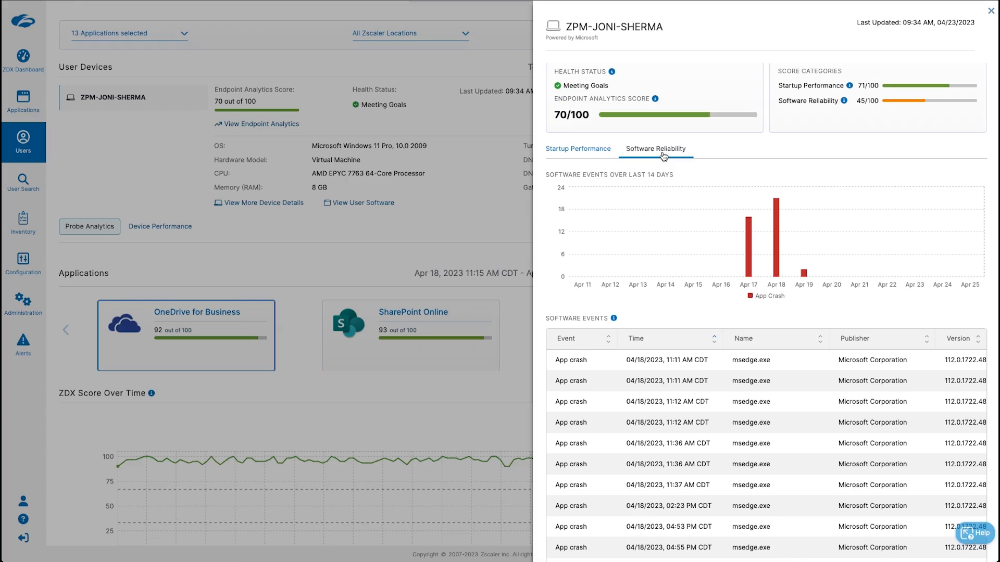
{"action": "mouse_move", "coordinate": [721, 295]}
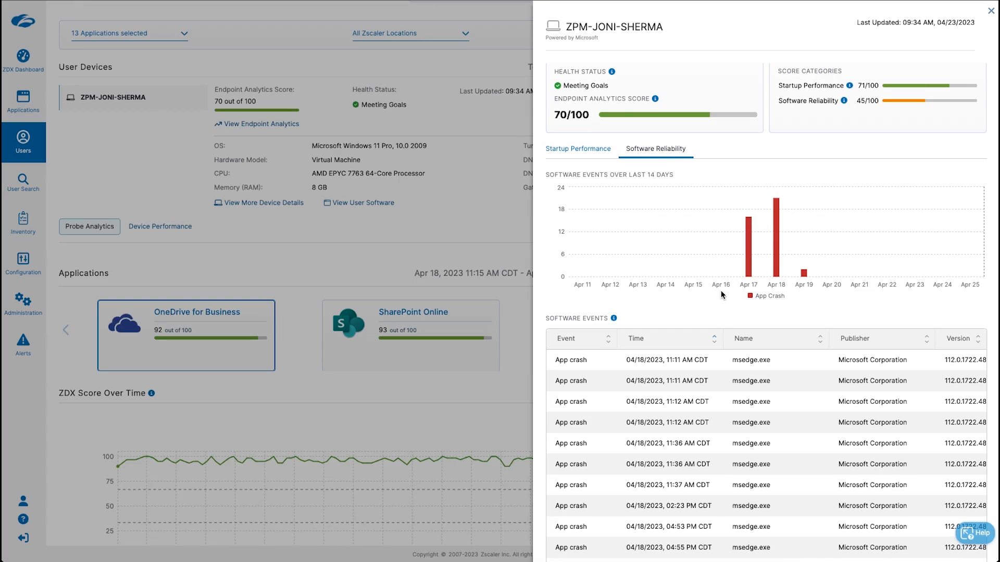
{"action": "mouse_move", "coordinate": [856, 357]}
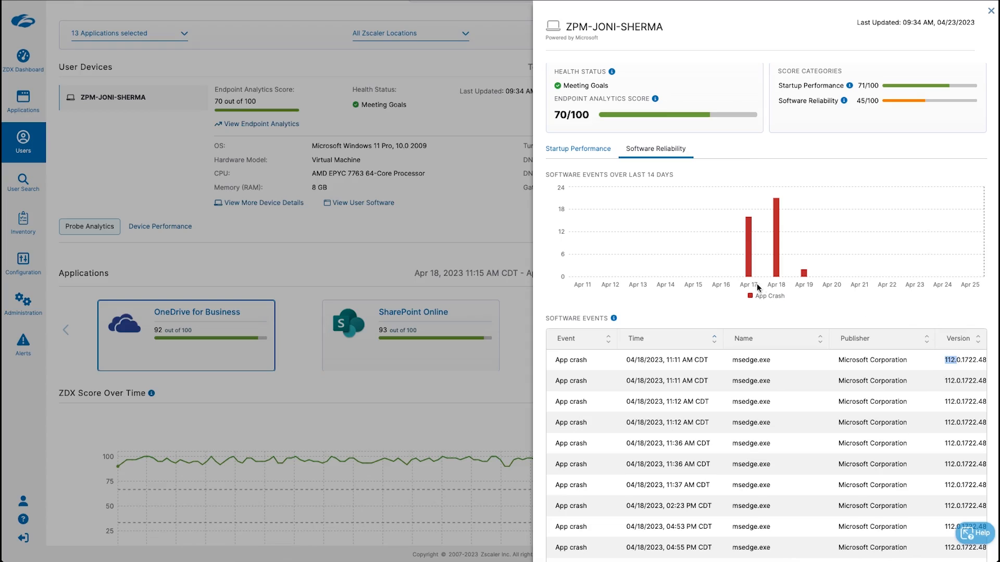
{"action": "mouse_move", "coordinate": [481, 247]}
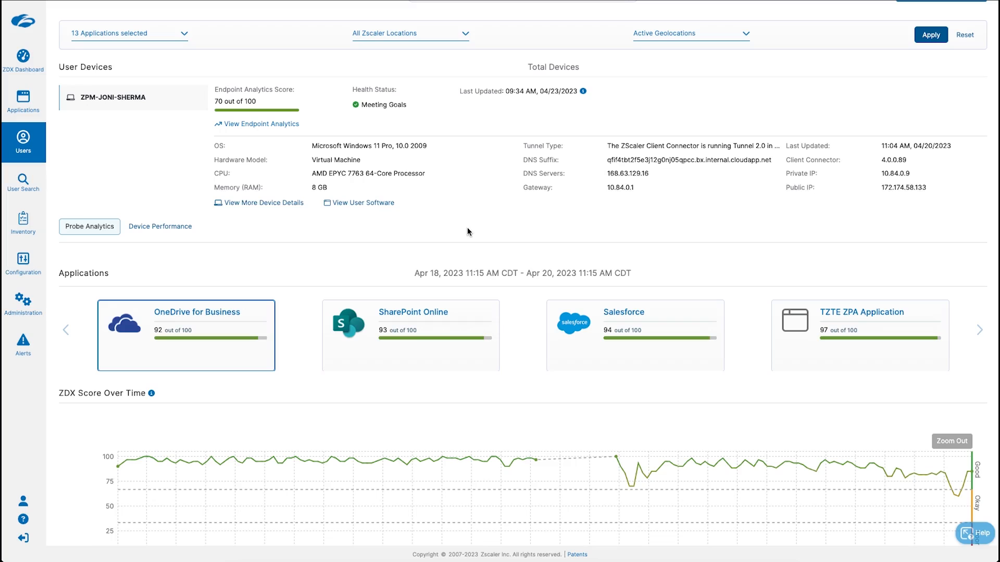
{"action": "mouse_move", "coordinate": [437, 230]}
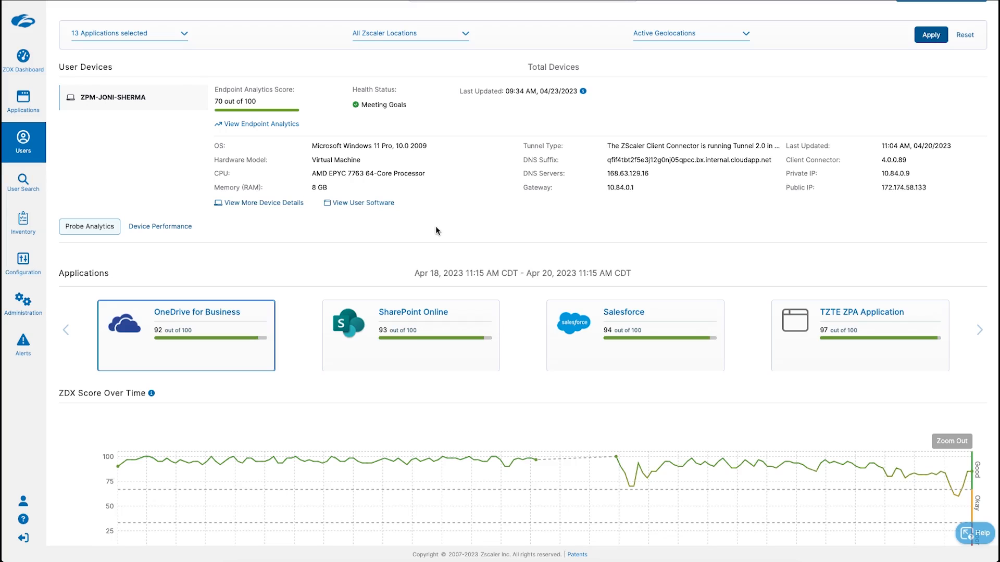
{"action": "scroll", "scroll_direction": "down", "scroll_amount": 3}
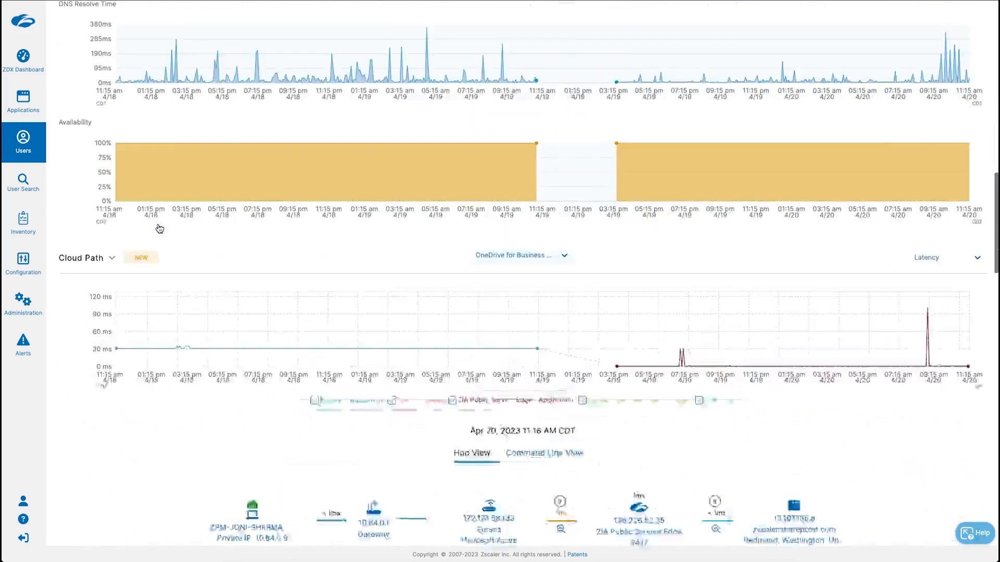
{"action": "scroll", "scroll_direction": "down", "scroll_amount": 3}
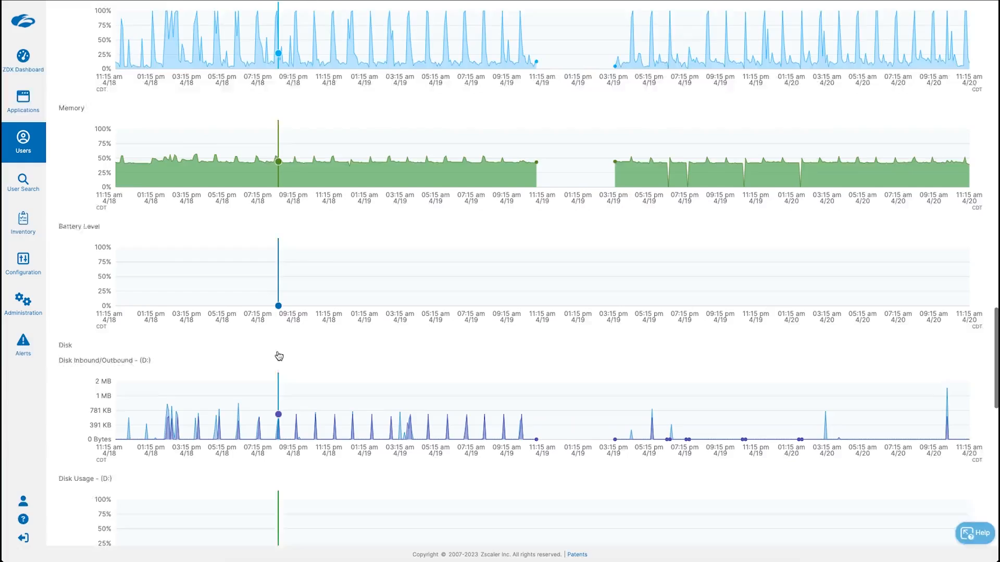
{"action": "scroll", "scroll_direction": "down", "scroll_amount": 3}
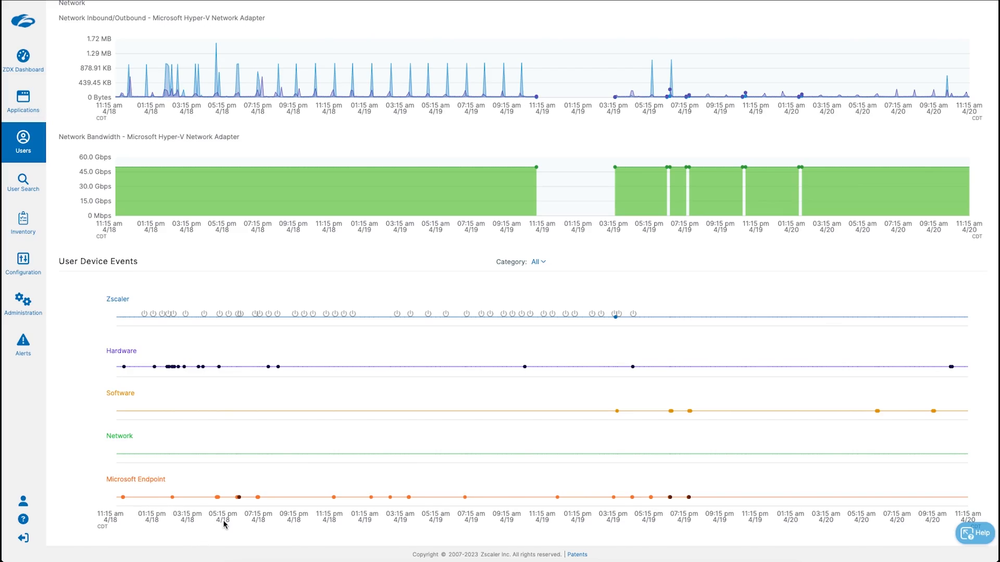
{"action": "mouse_move", "coordinate": [228, 519]}
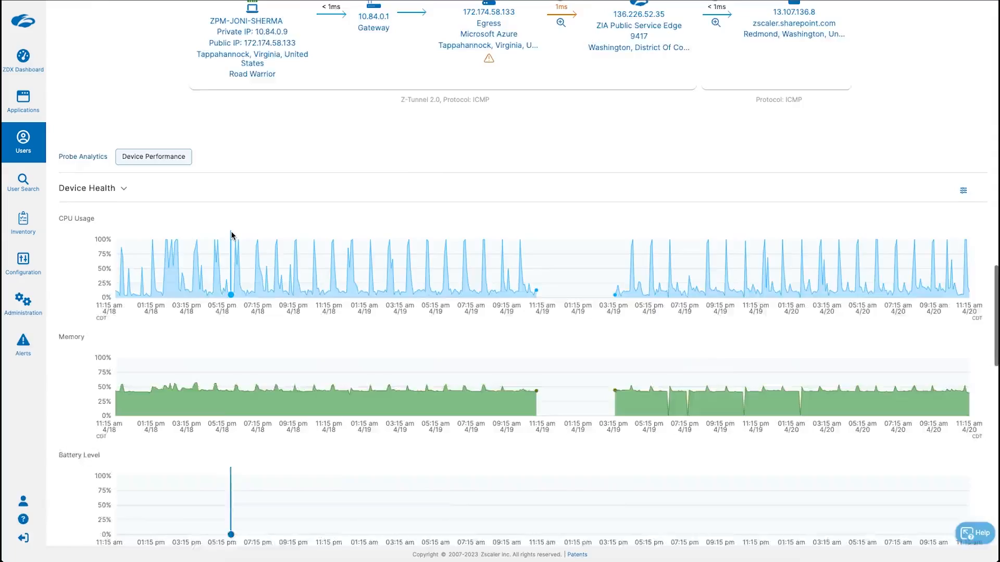
{"action": "scroll", "scroll_direction": "down", "scroll_amount": 3}
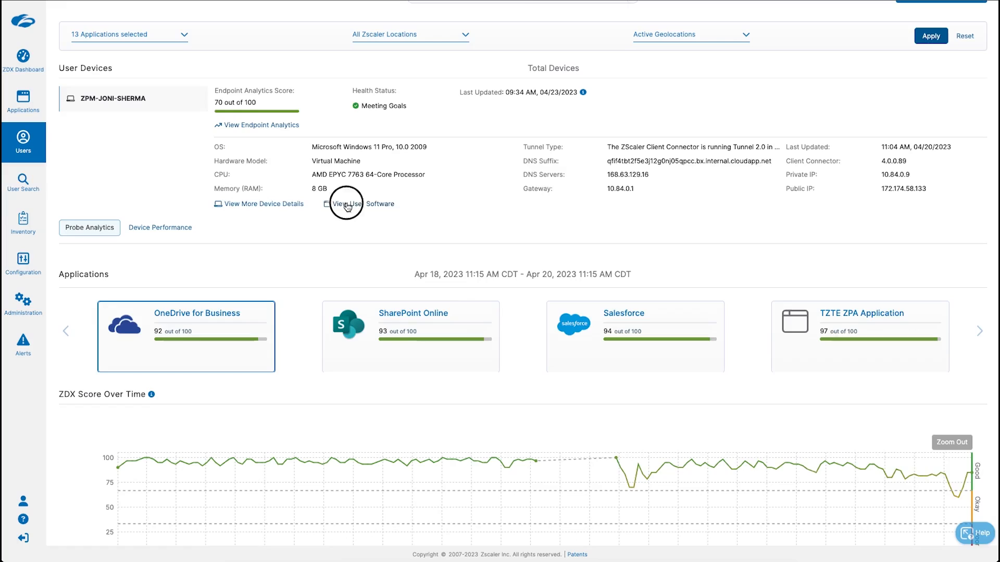
View the user's software inventory and bring up Microsoft Edge's version history
{"action": "left_click", "coordinate": [348, 203]}
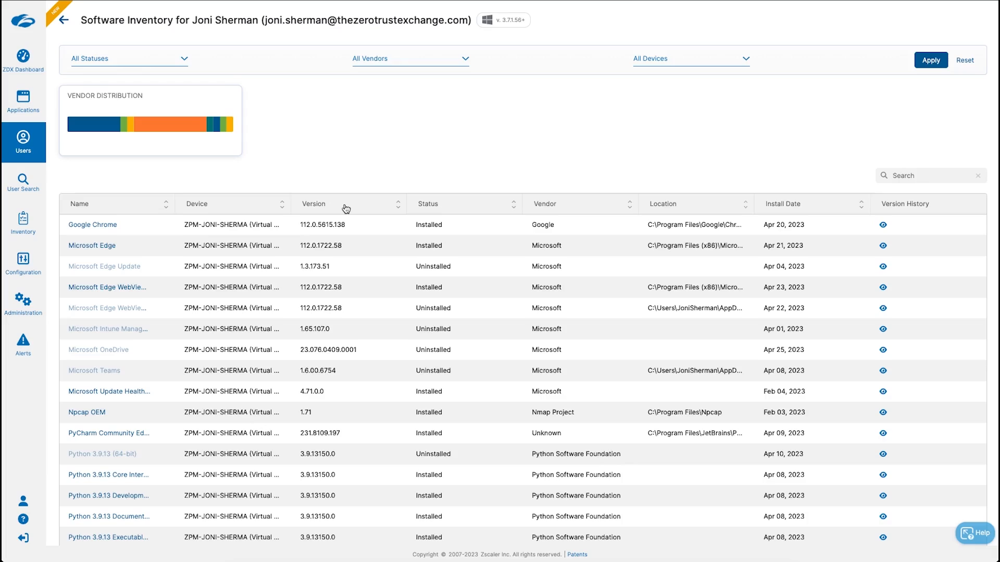
{"action": "mouse_move", "coordinate": [205, 240]}
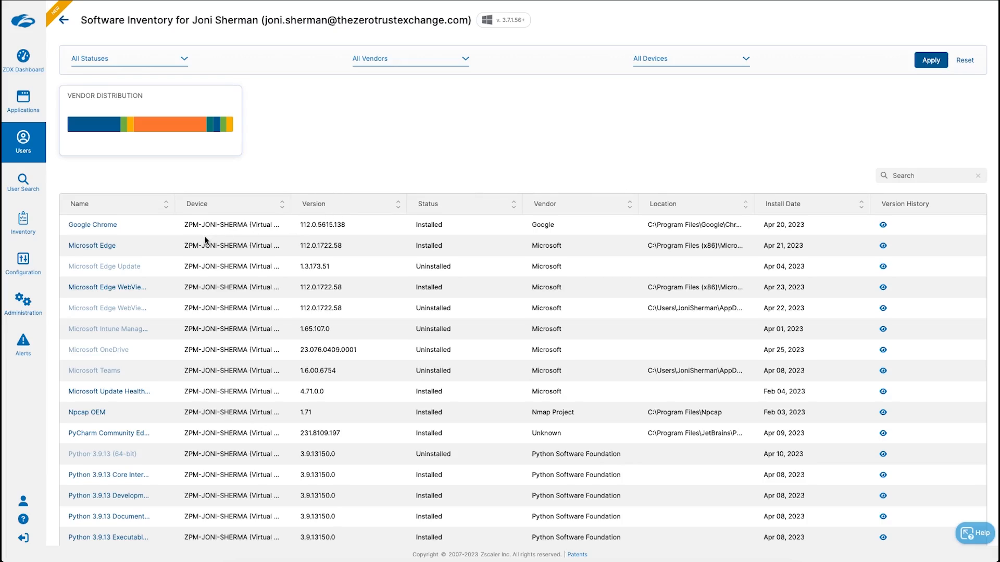
{"action": "mouse_move", "coordinate": [188, 251]}
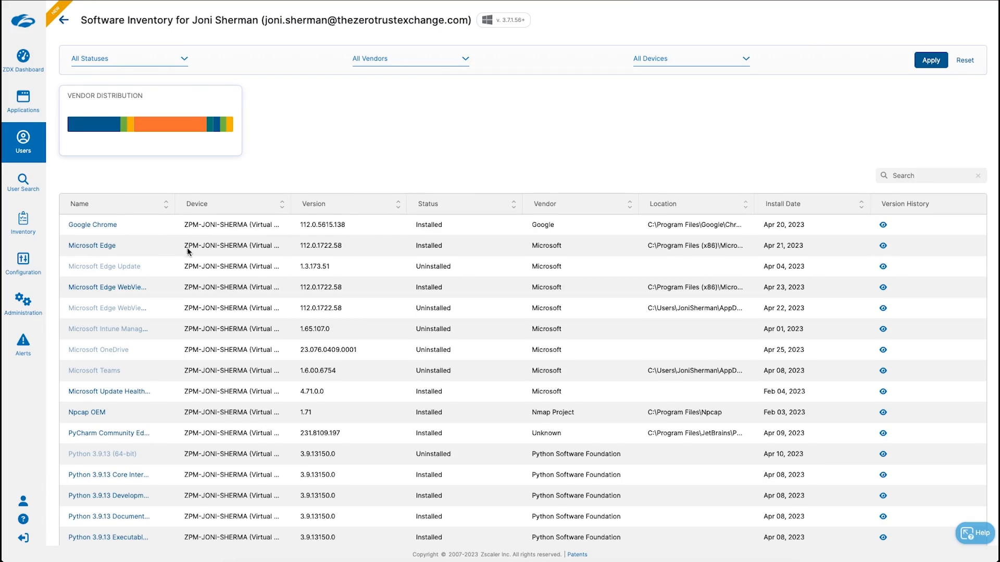
{"action": "double_click", "coordinate": [320, 246]}
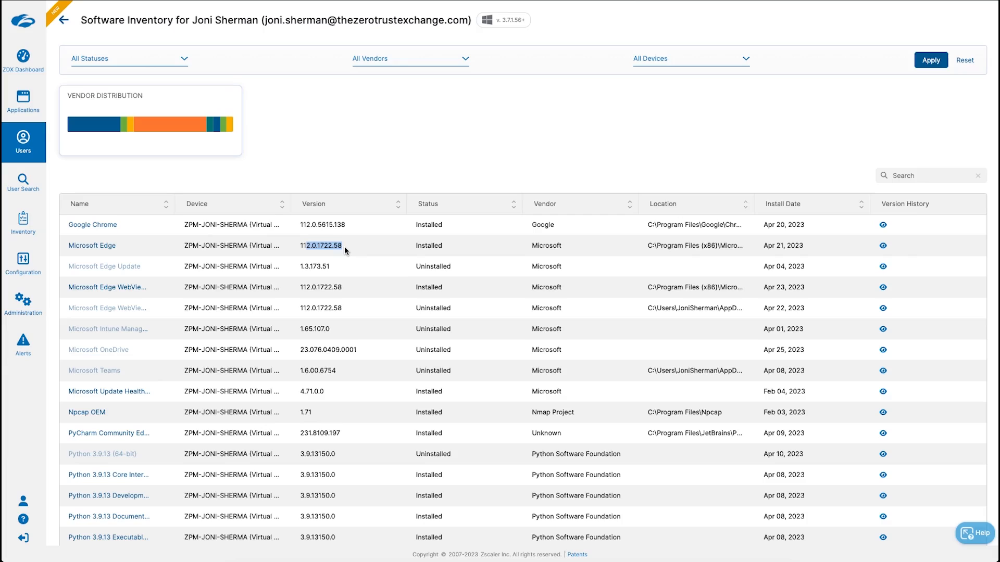
{"action": "left_click", "coordinate": [883, 246]}
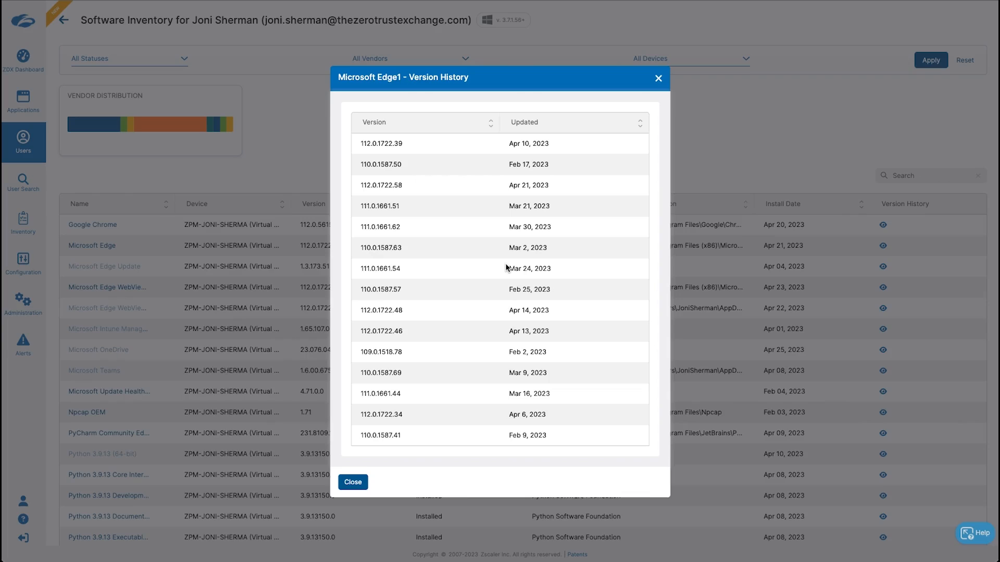
Close the Microsoft Edge Version History dialog to return to the inventory list
{"action": "left_click", "coordinate": [353, 482]}
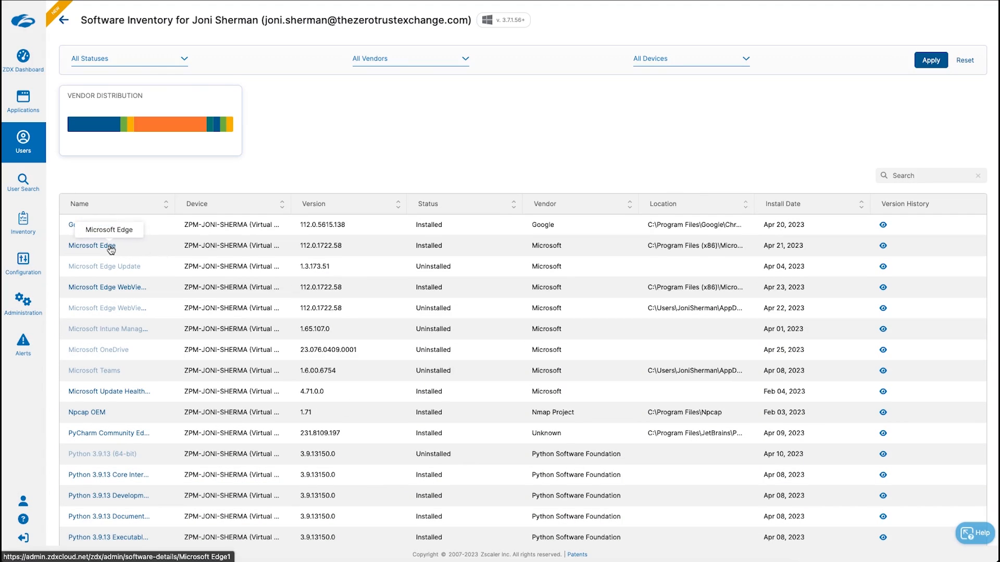
Go to Microsoft Edge's software details page from the inventory table
{"action": "left_click", "coordinate": [92, 245]}
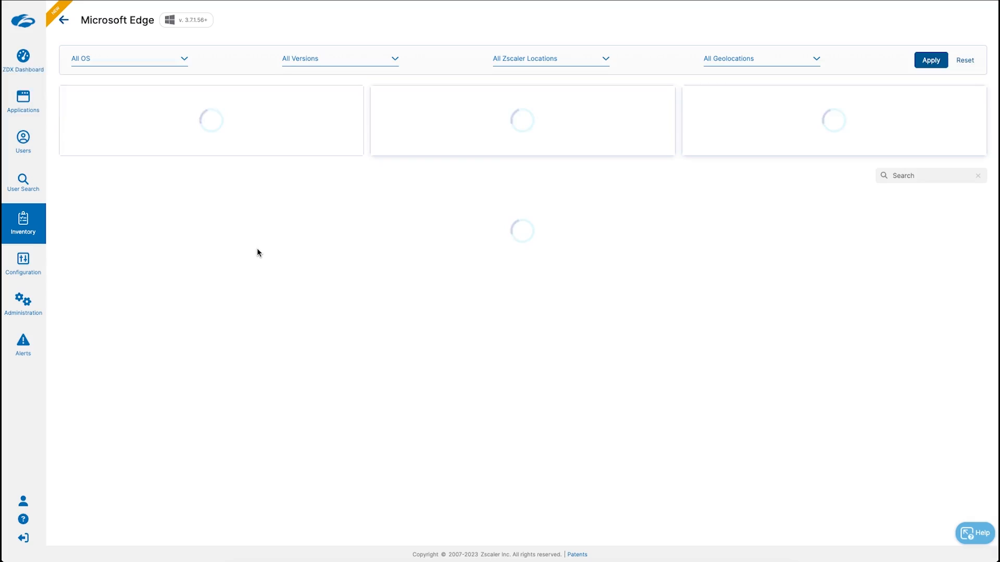